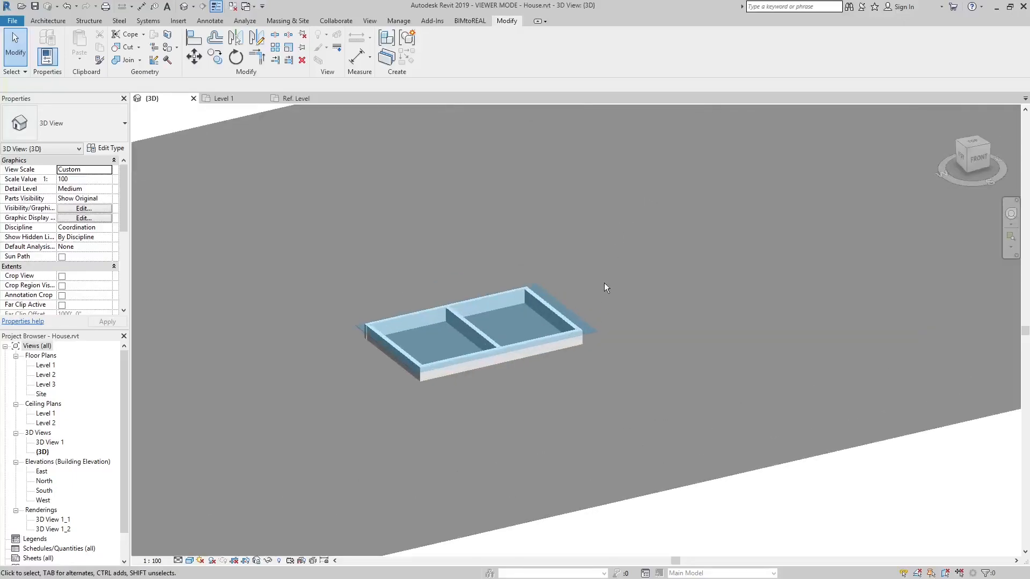
Select the canopy in the house 3D view and open Family1 for editing.
click(473, 322)
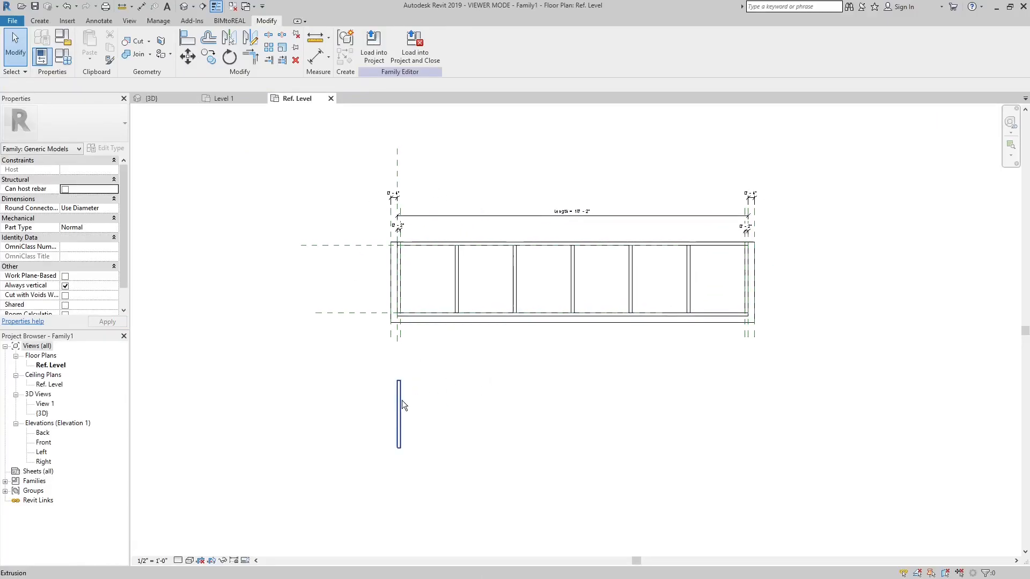
Array the mullion extrusion linearly with count 2 across the canopy length.
click(399, 414)
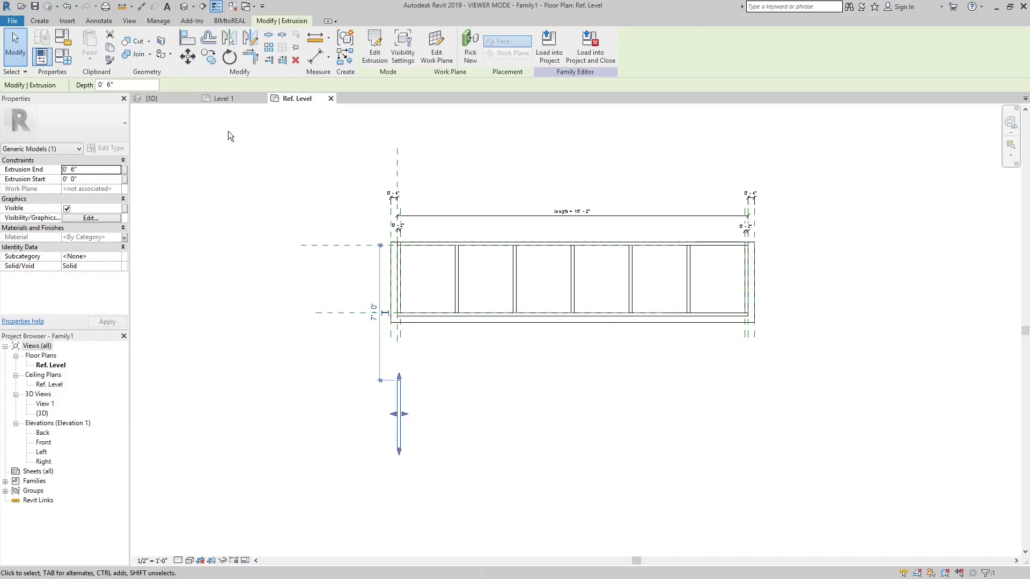
click(268, 46)
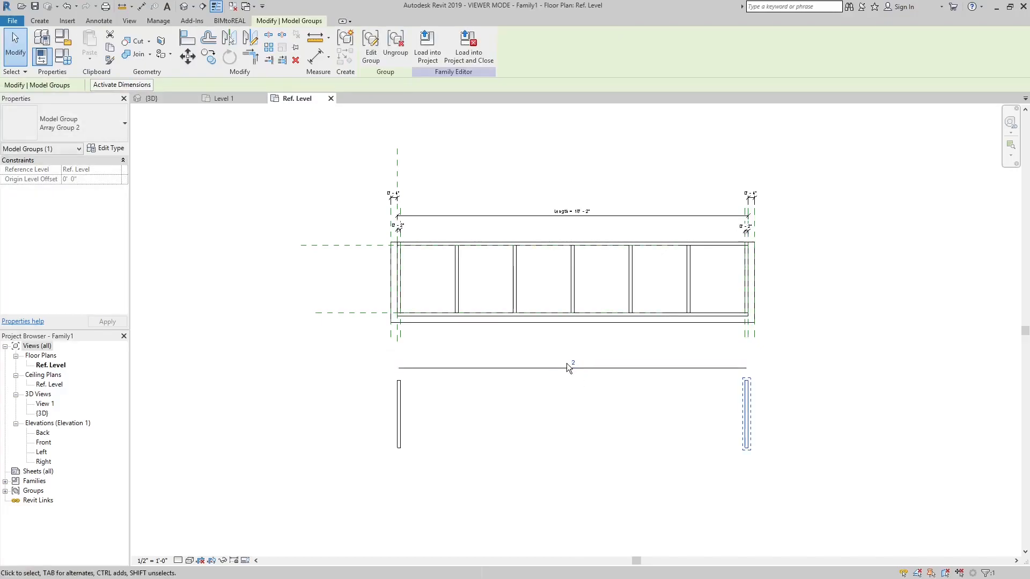
Label the array count with the family's count parameter.
right_click(569, 368)
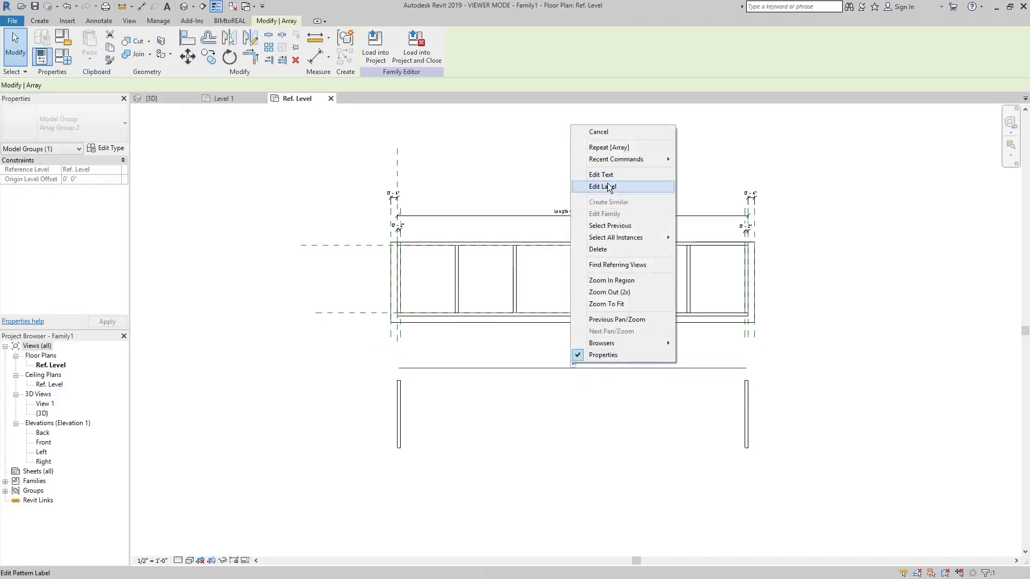
click(601, 186)
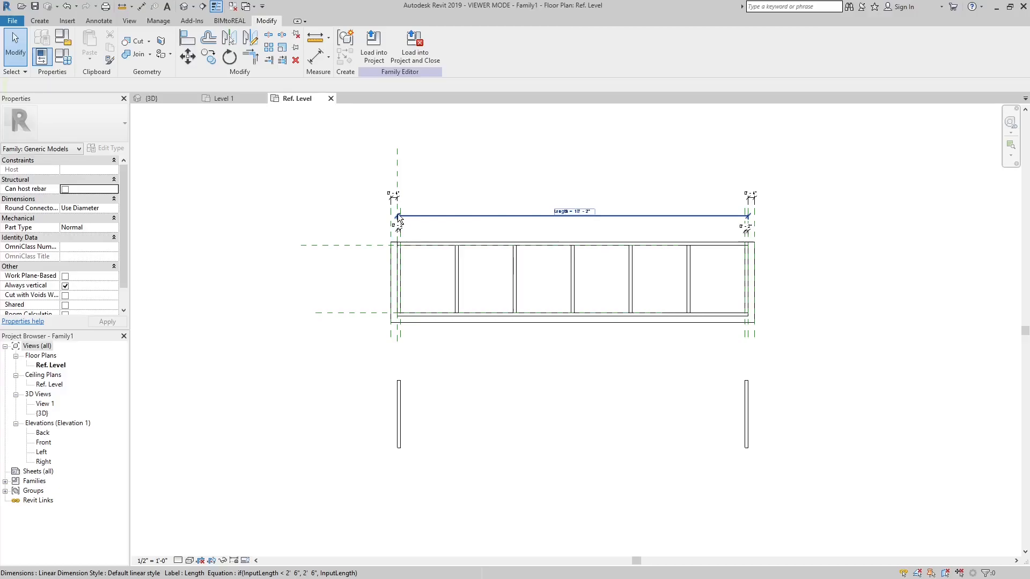
mouse_move(428, 220)
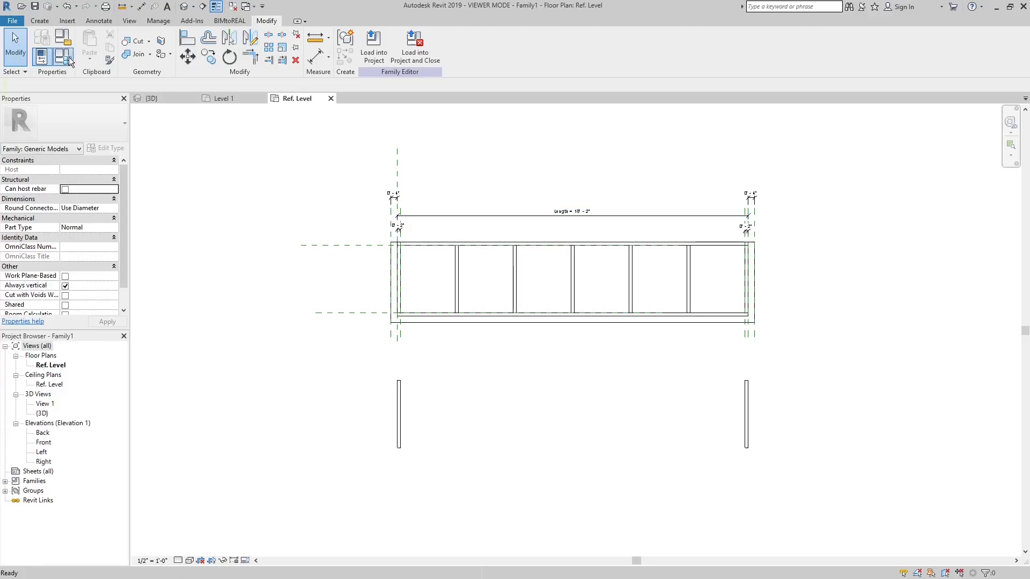
click(63, 57)
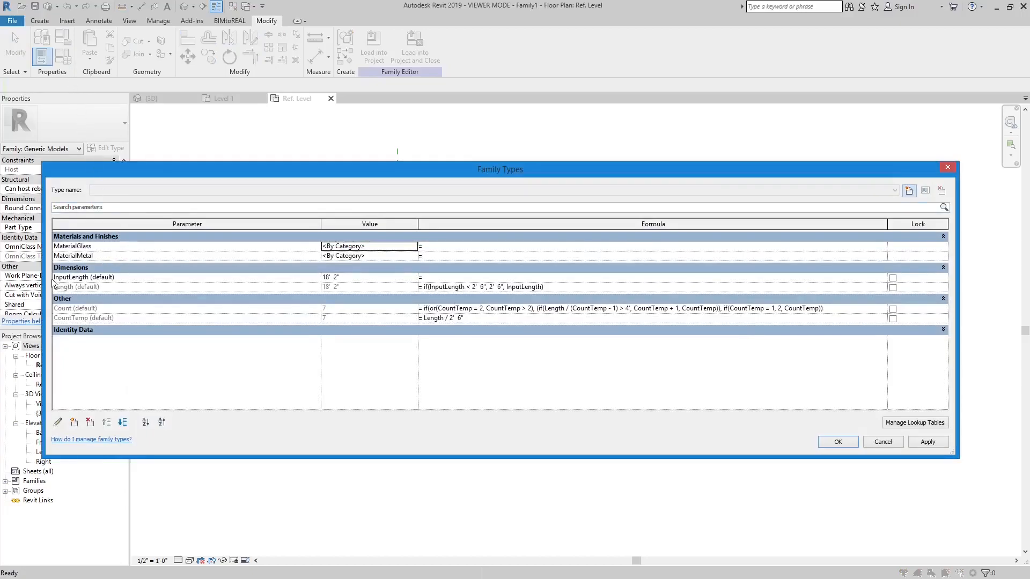
mouse_move(266, 282)
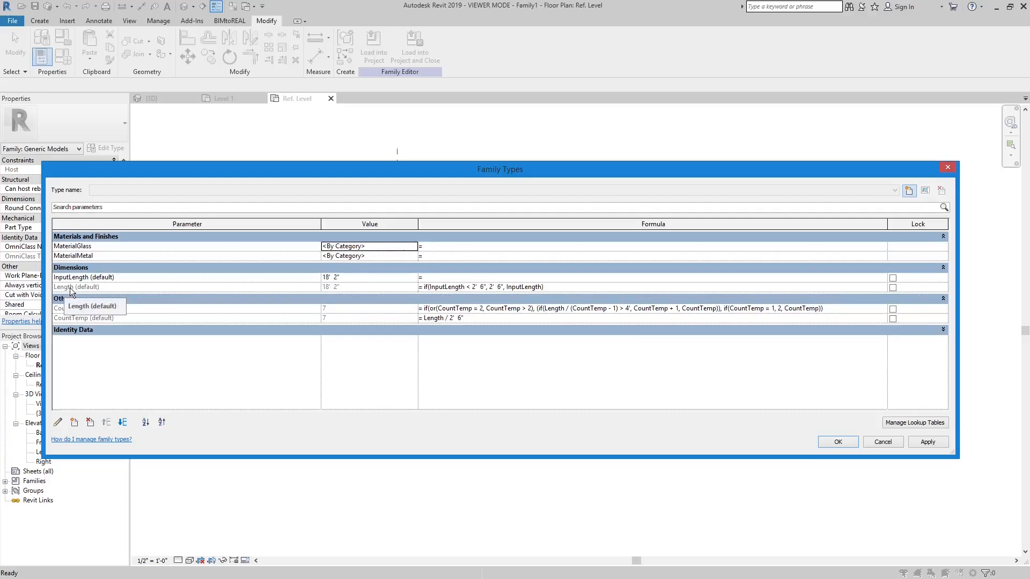
mouse_move(451, 295)
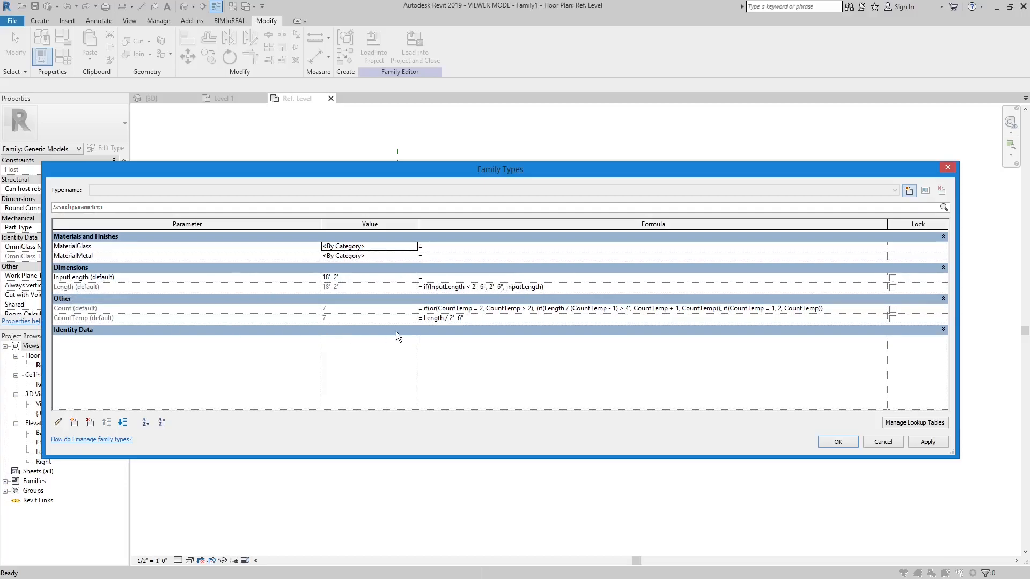
mouse_move(460, 324)
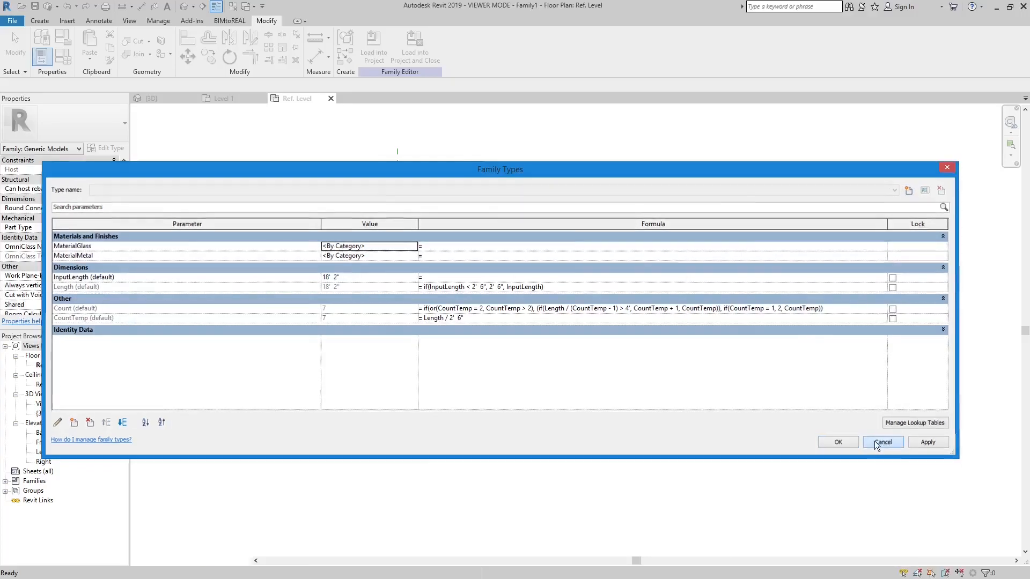
click(883, 442)
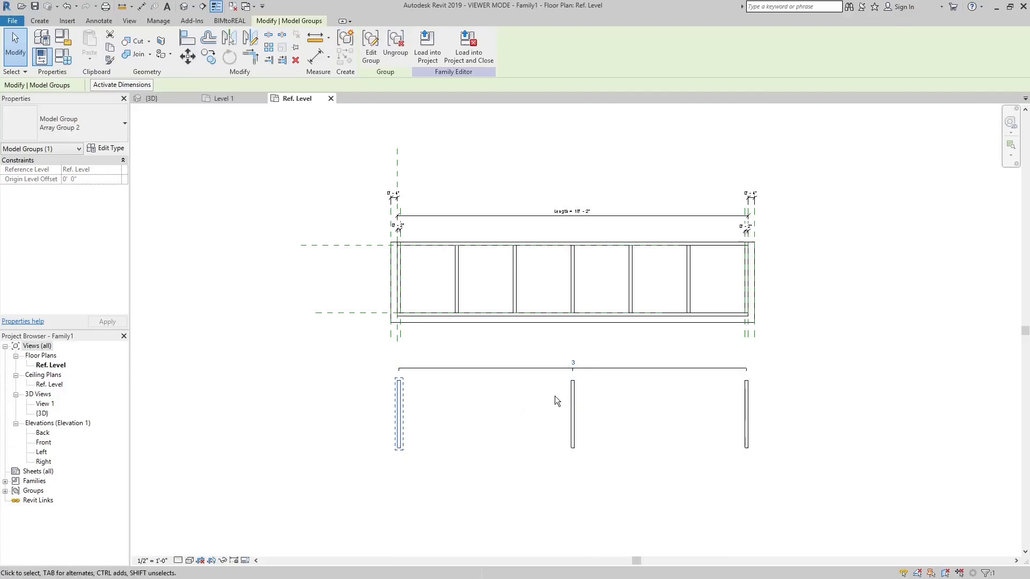
mouse_move(574, 404)
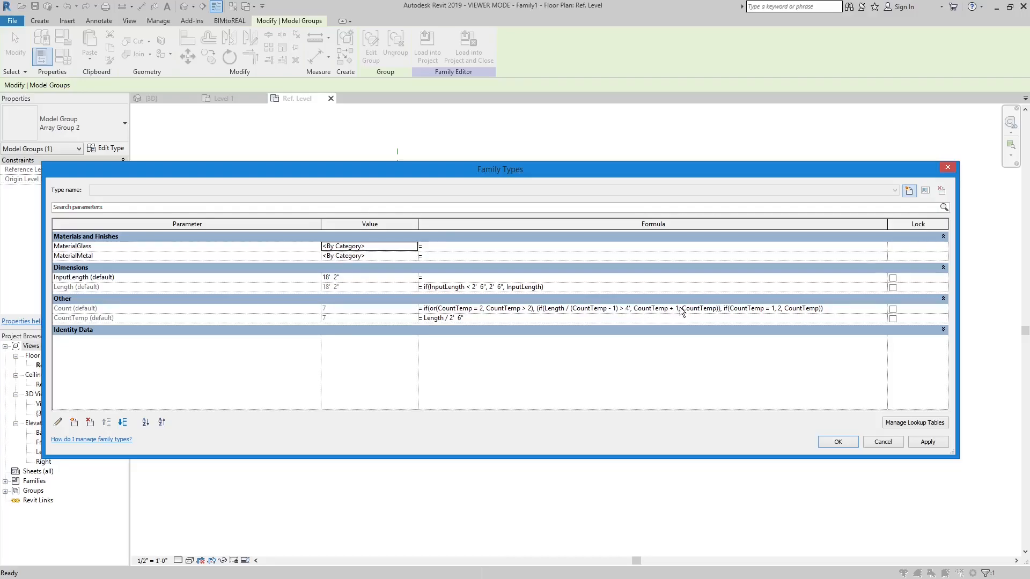
mouse_move(649, 315)
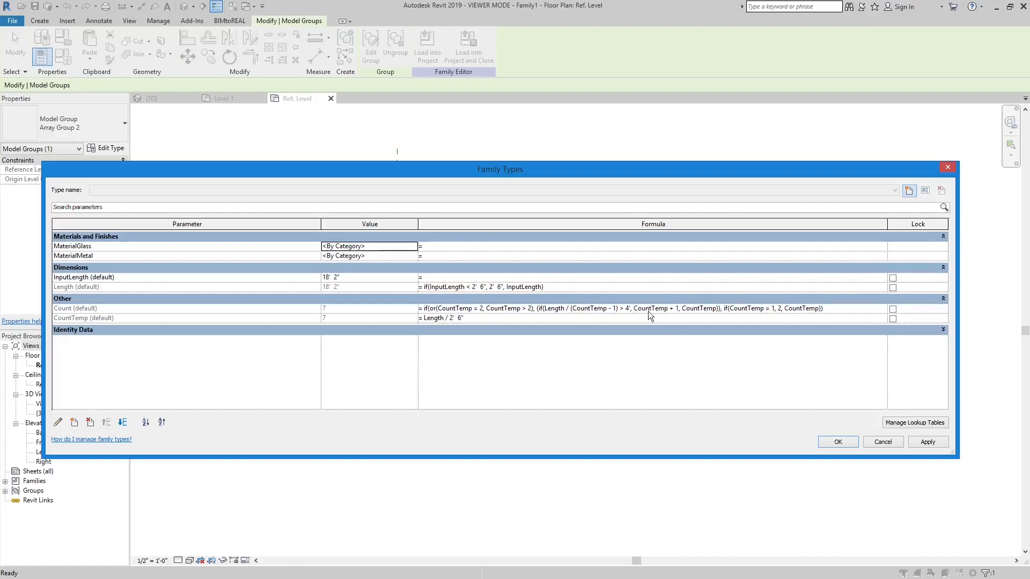
mouse_move(630, 315)
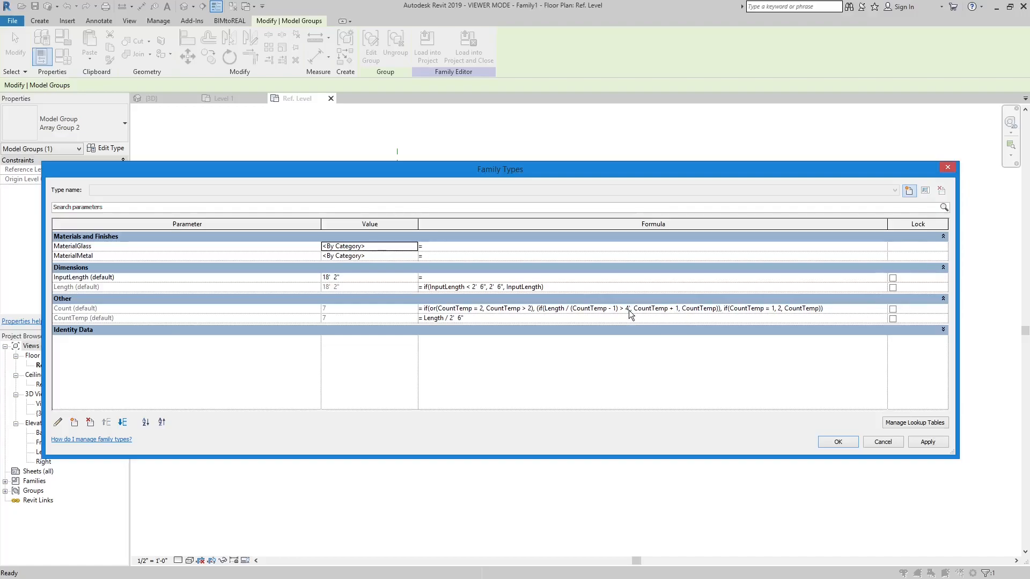
mouse_move(808, 397)
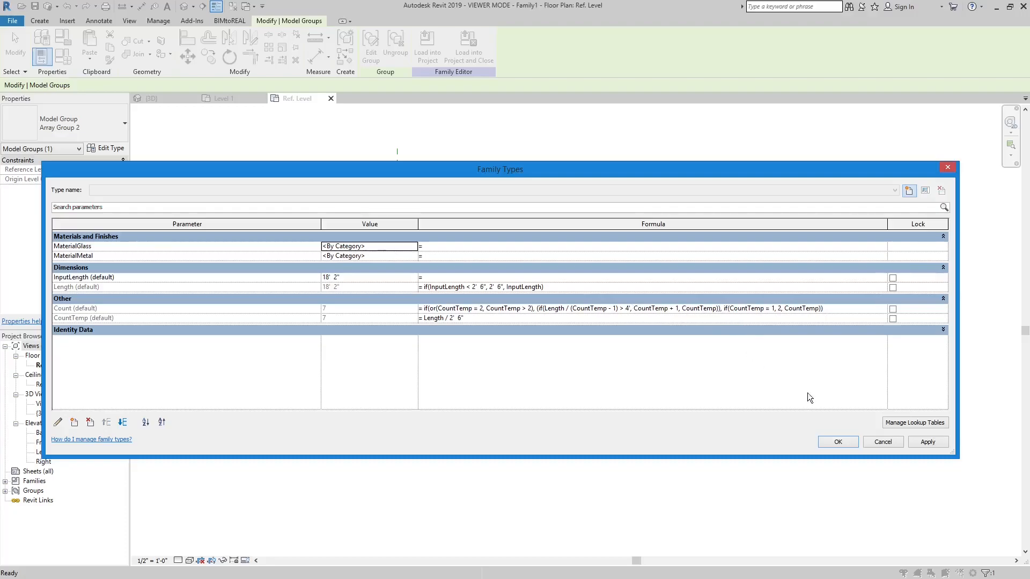
Confirm the Family Types dialog after reviewing the Count formula.
click(837, 441)
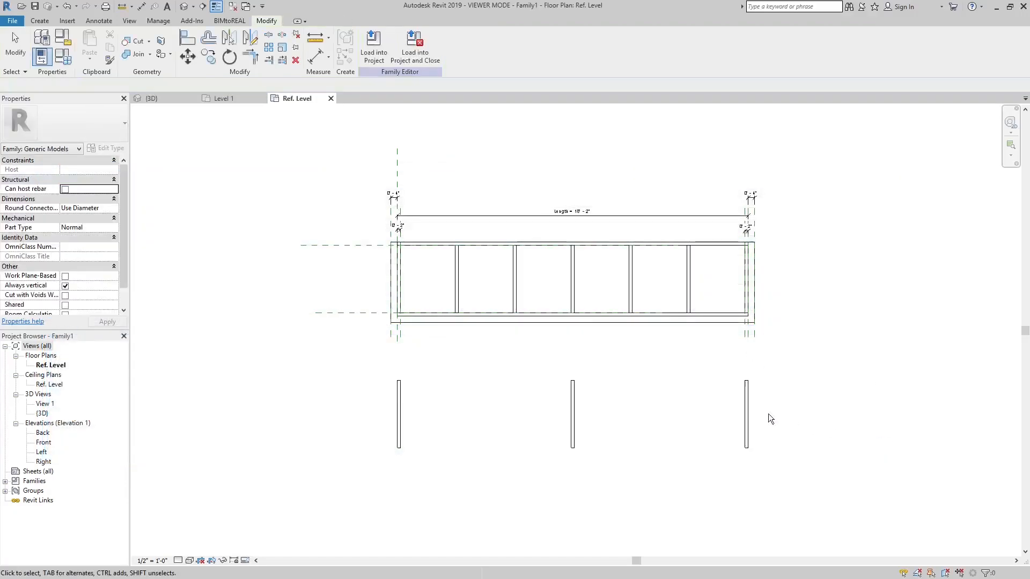
click(572, 414)
text(1)
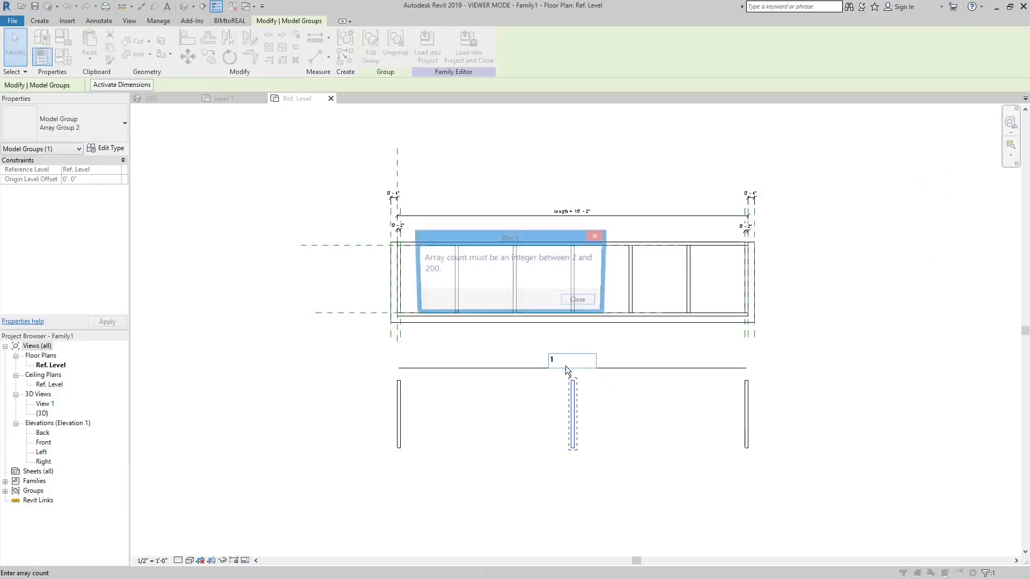
click(577, 299)
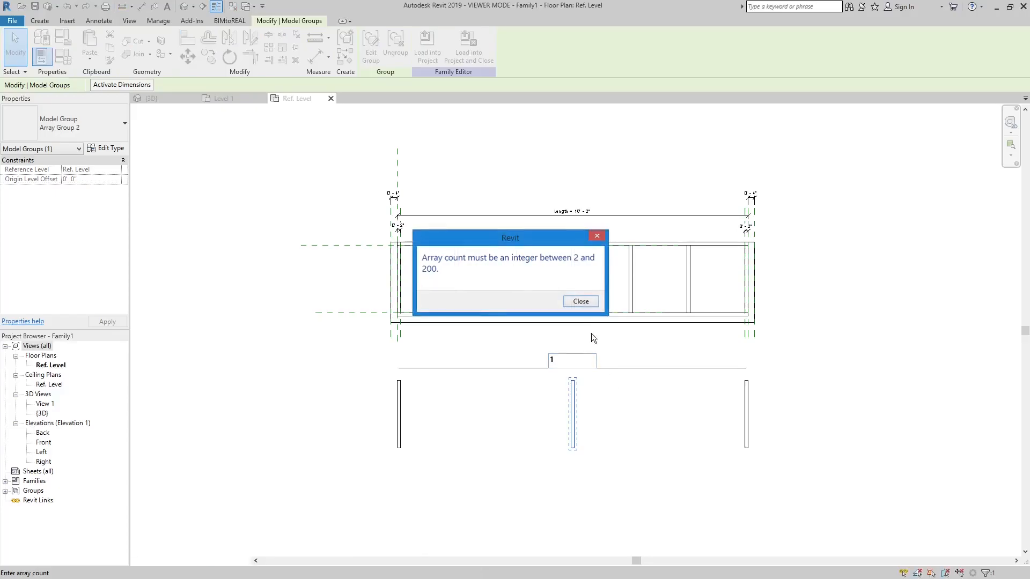
click(580, 300)
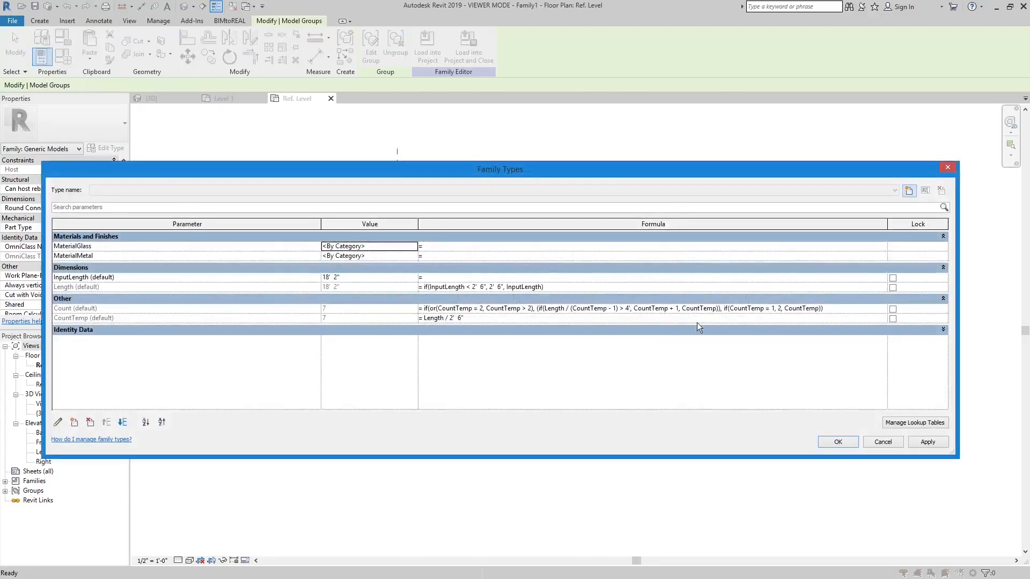
mouse_move(784, 317)
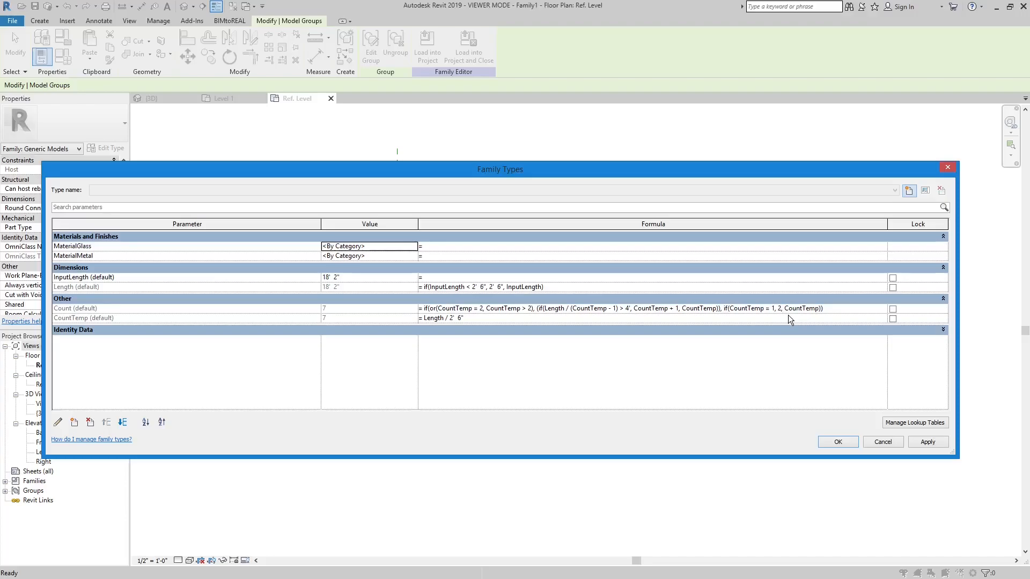
mouse_move(838, 441)
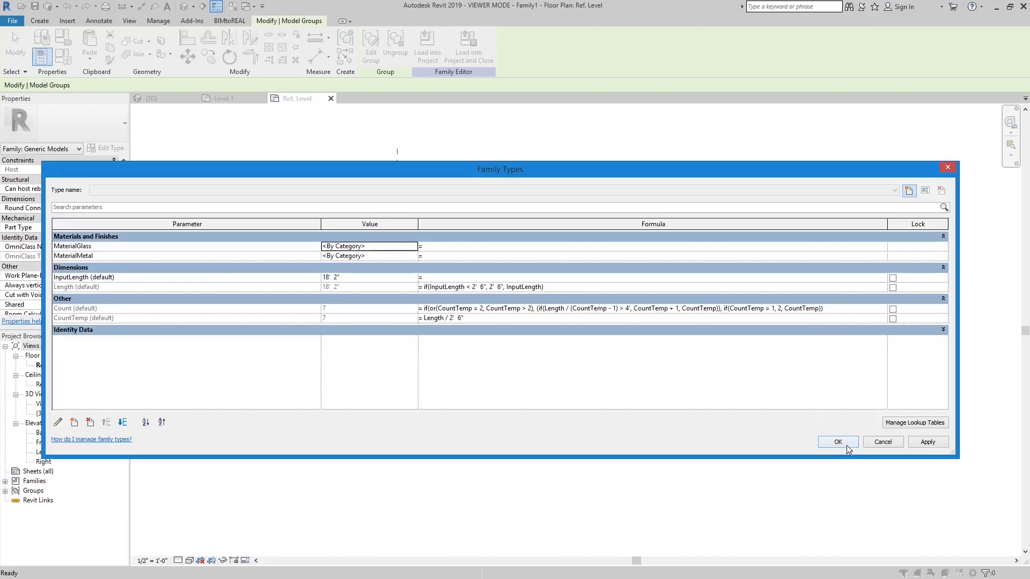
click(837, 441)
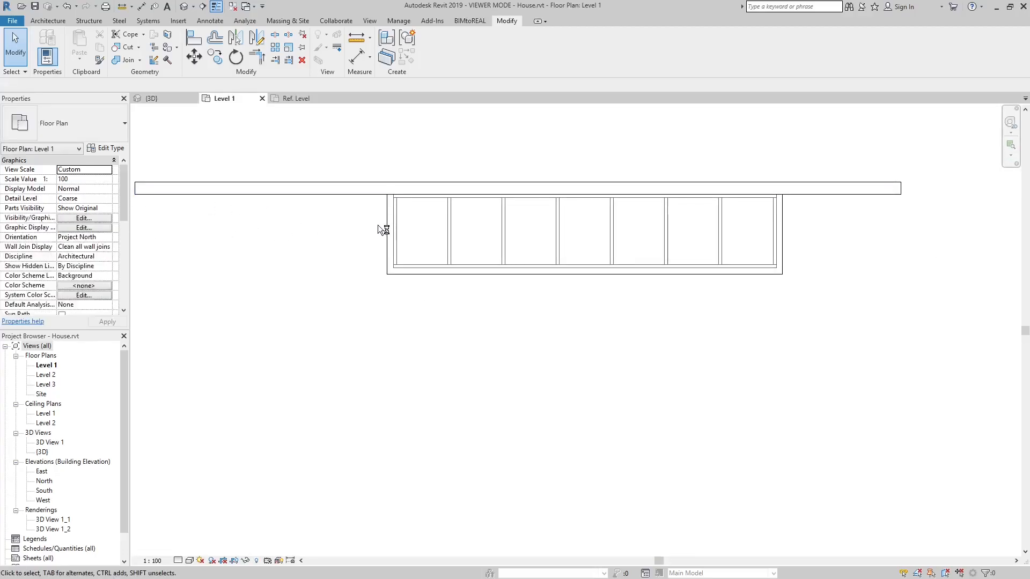
Set the canopy's InputLength to 2 for one bay, then to 8 for three mullions.
click(584, 233)
text(2)
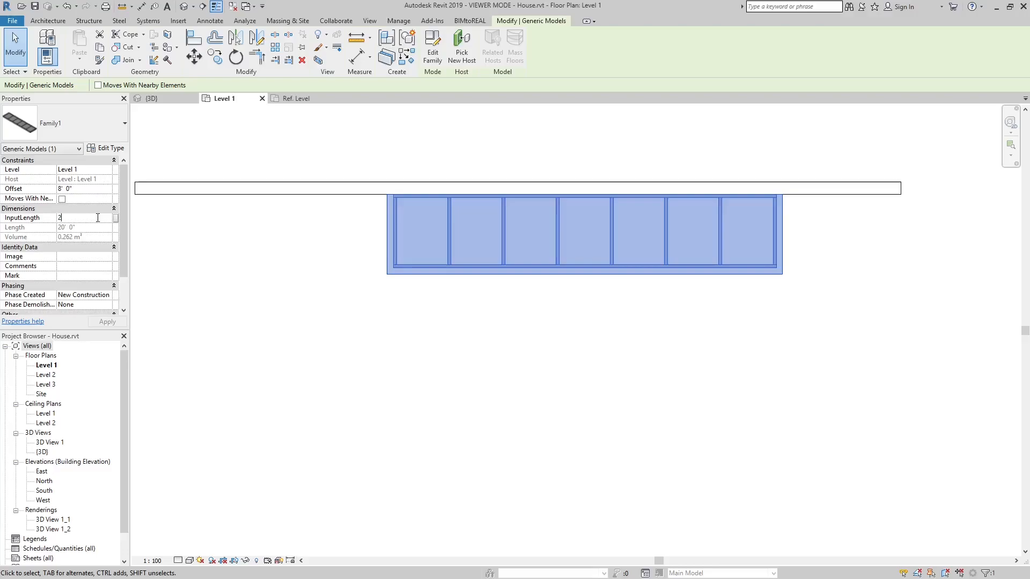
key(Return)
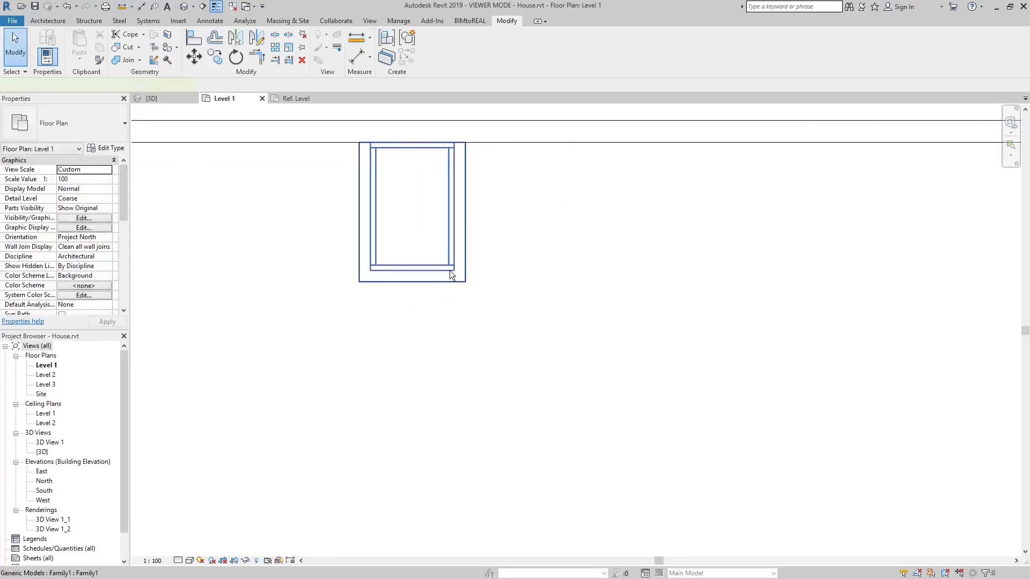
click(411, 210)
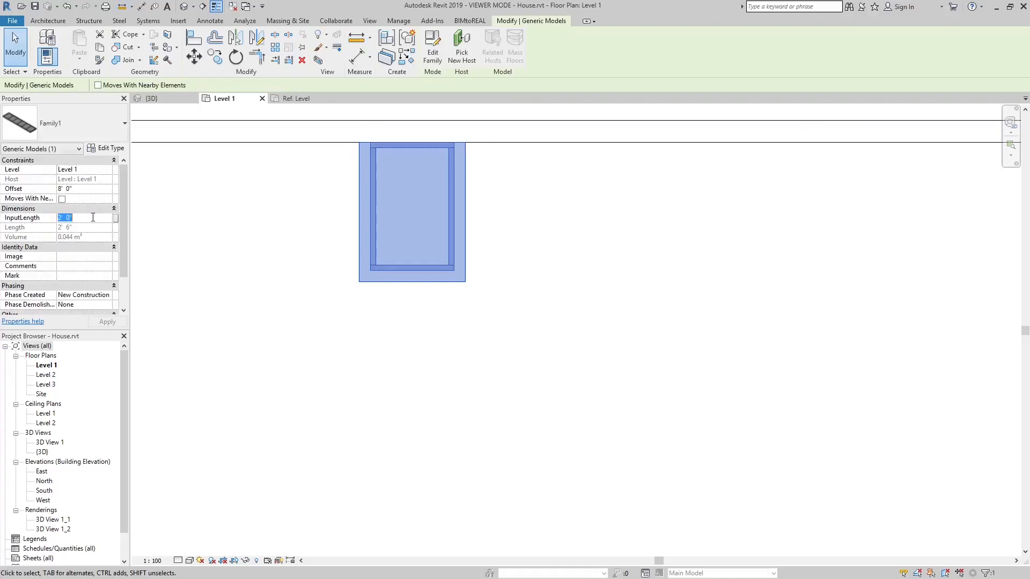
text(8)
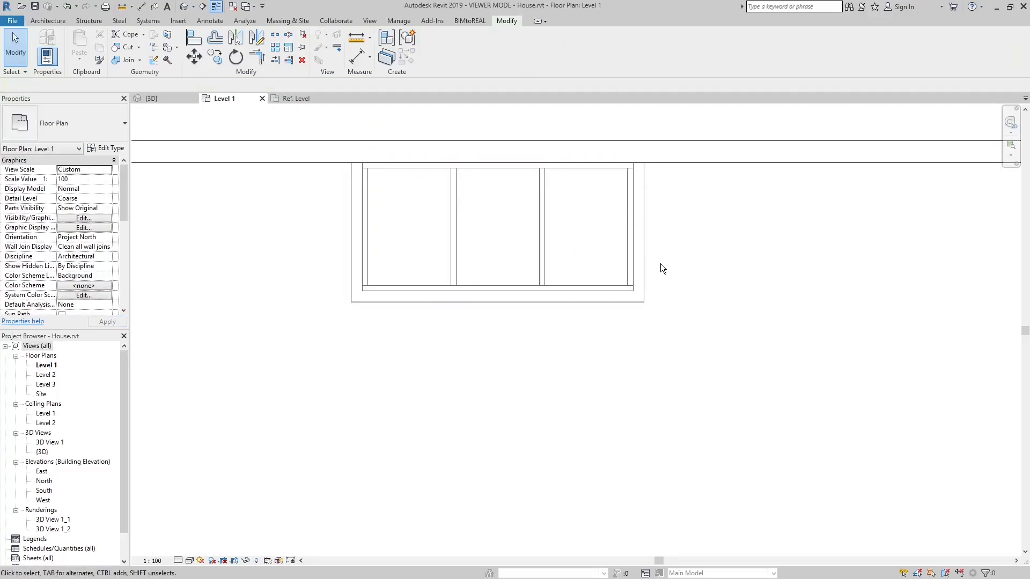
mouse_move(673, 269)
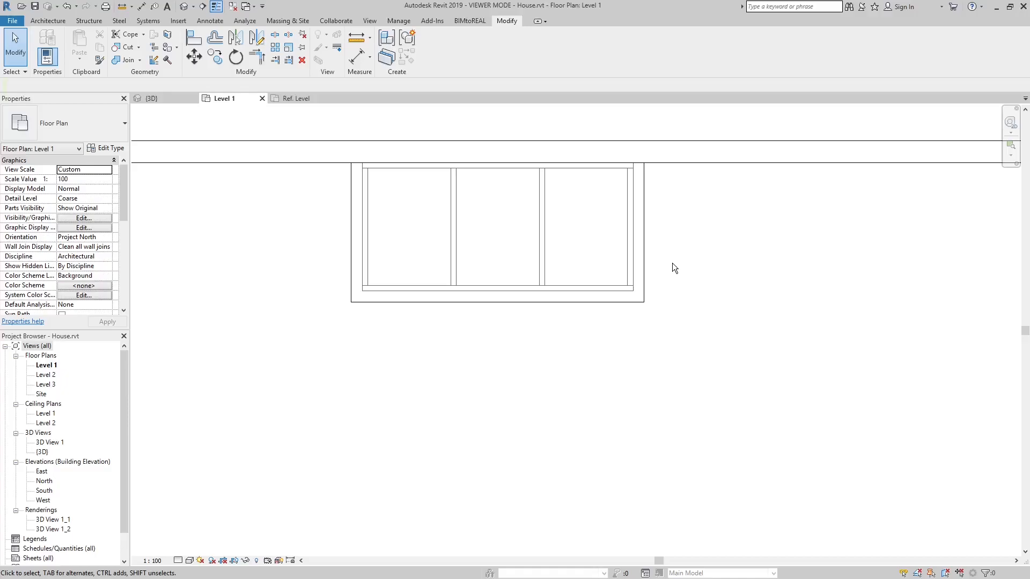